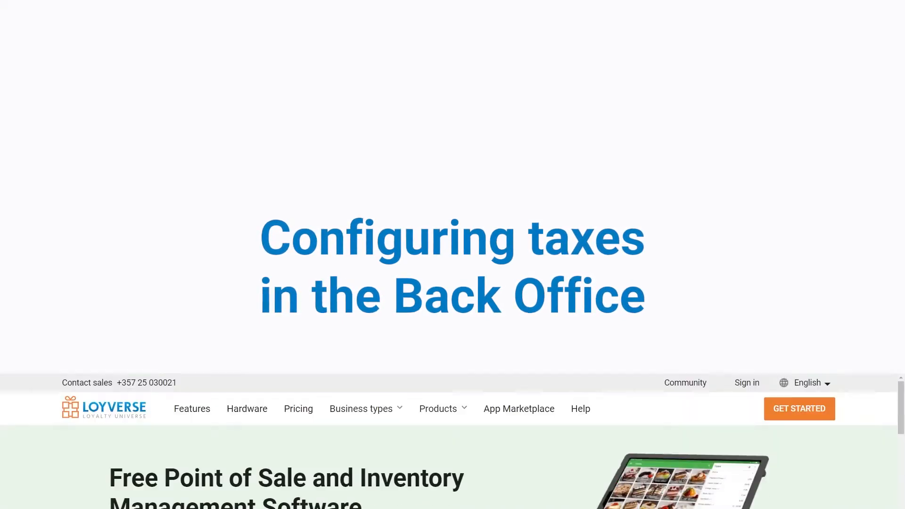
# Step: Scroll down the Sales summary dashboard to the gross sales chart
pyautogui.scroll(-3)
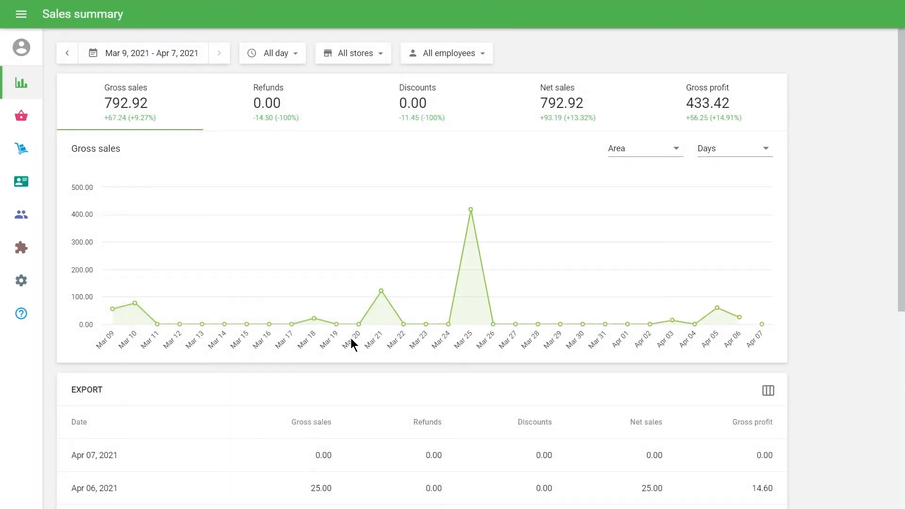
pyautogui.moveTo(21, 281)
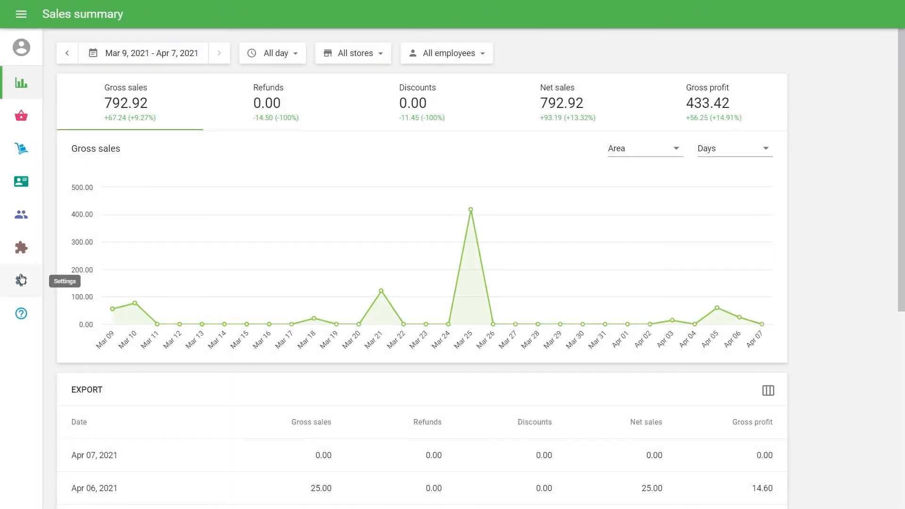
# Step: In Settings > Taxes, create a Sales tax at 6.5% added to the price and save it
pyautogui.click(21, 279)
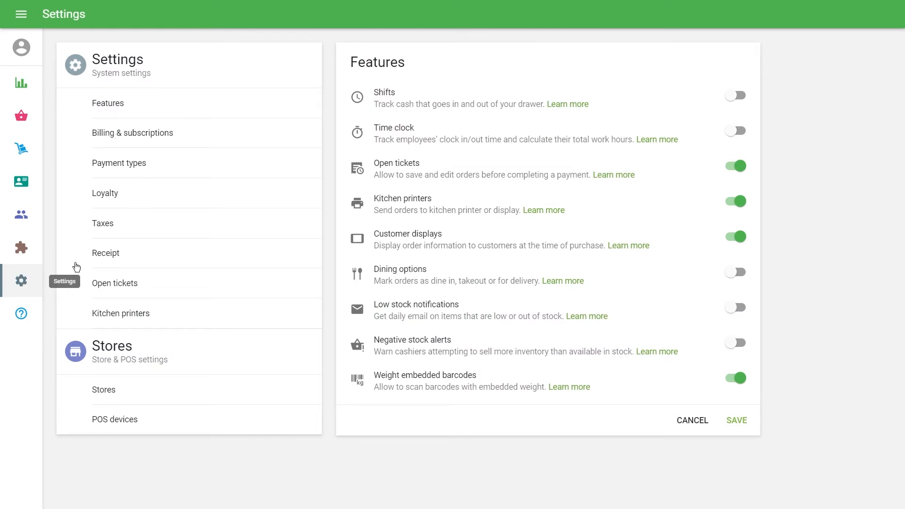
pyautogui.click(103, 224)
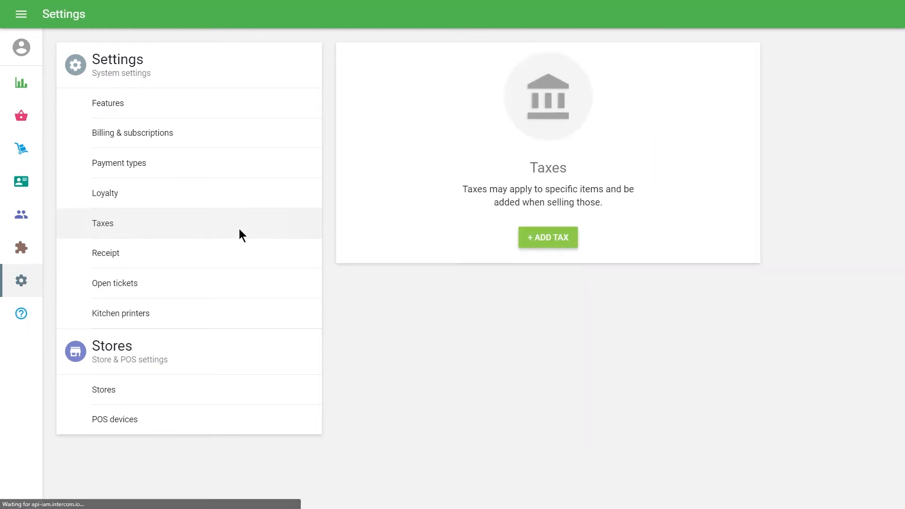
pyautogui.moveTo(547, 237)
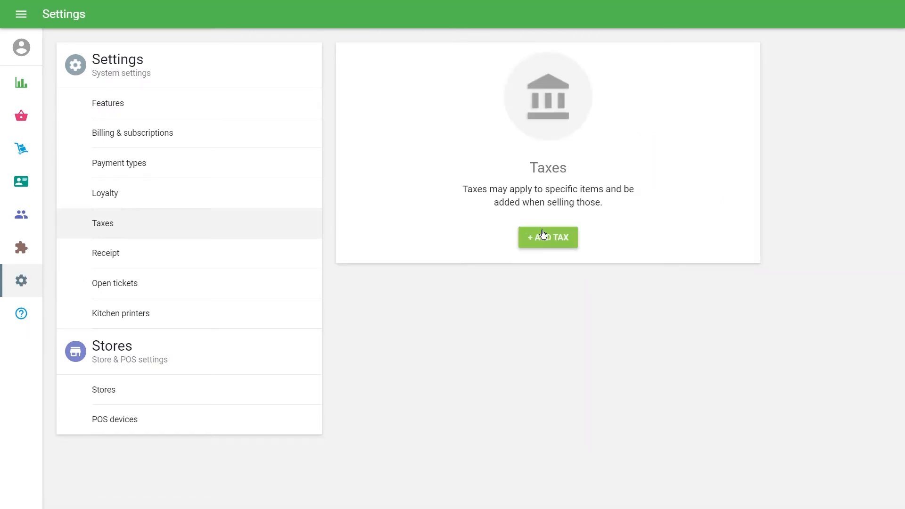
pyautogui.click(547, 237)
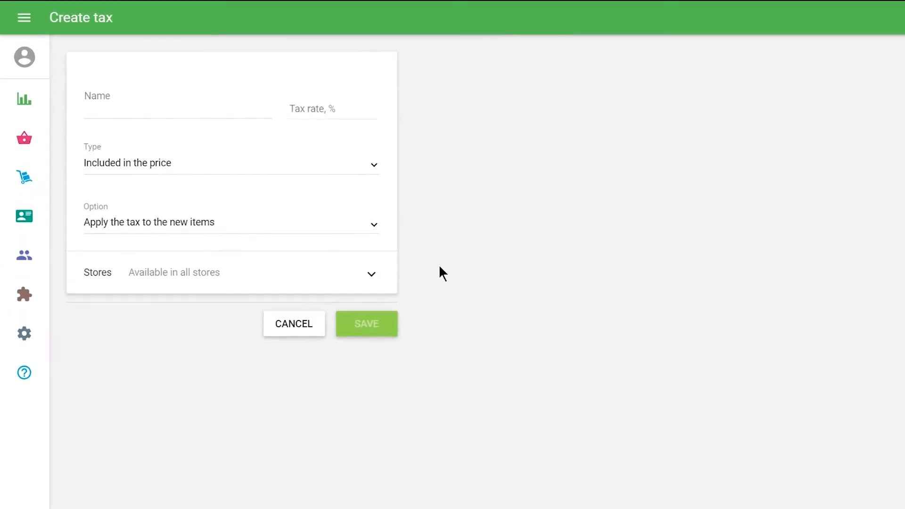
pyautogui.write('Sales tax')
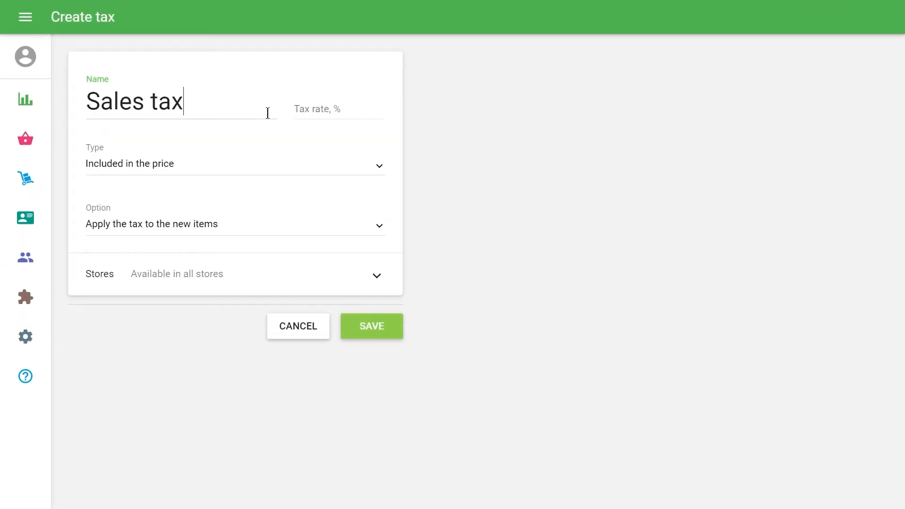
pyautogui.write('6.5')
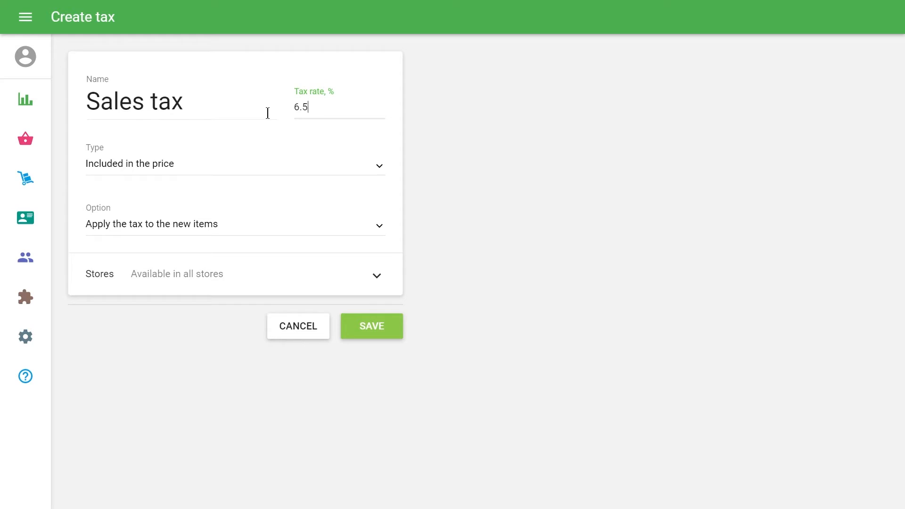
pyautogui.click(234, 164)
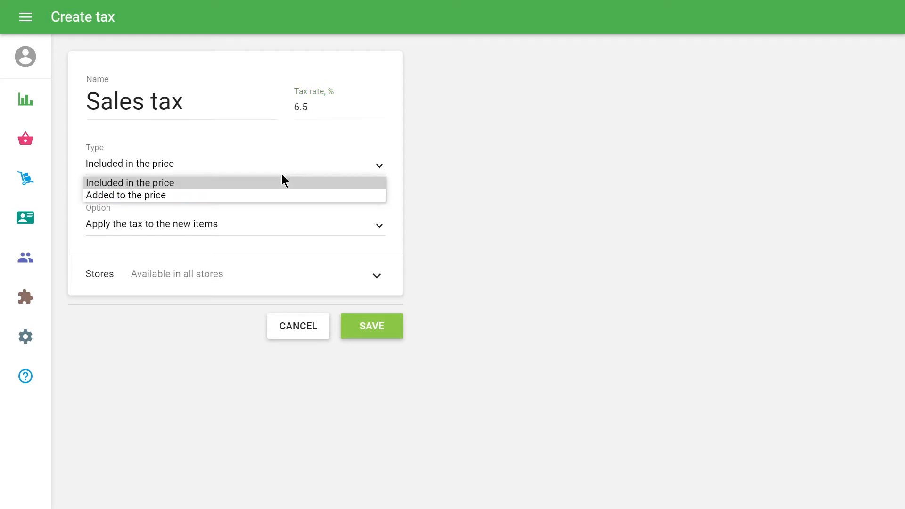
pyautogui.moveTo(283, 201)
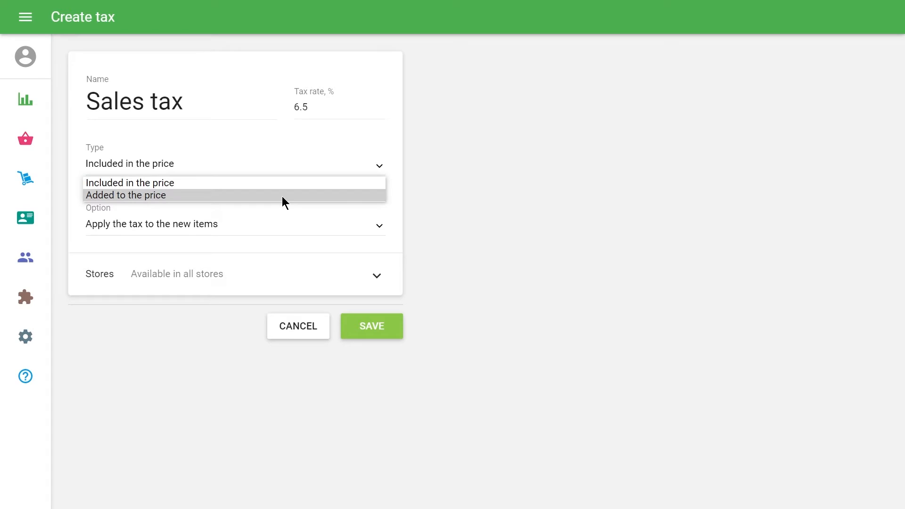
pyautogui.click(125, 195)
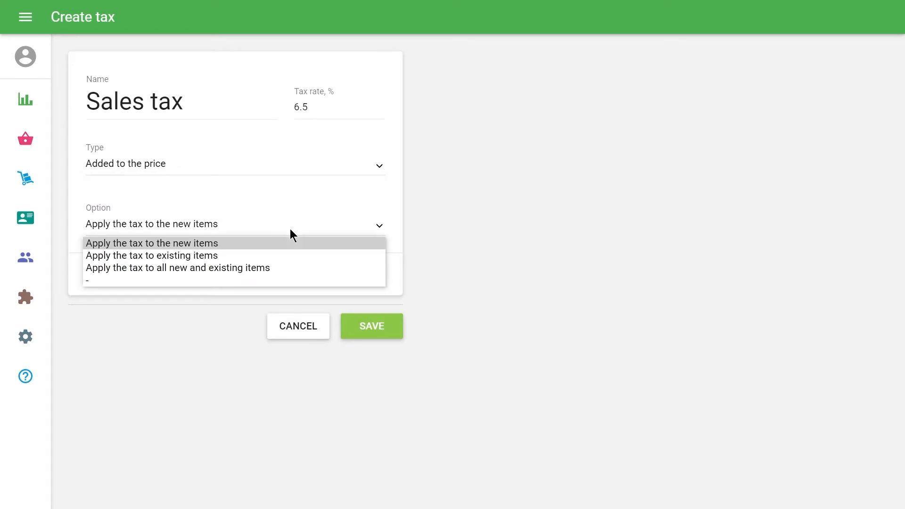
pyautogui.moveTo(294, 280)
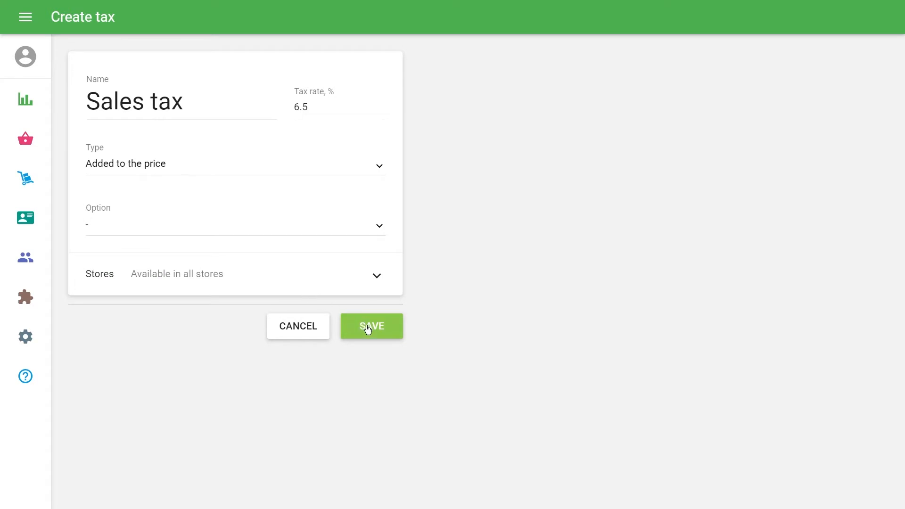
pyautogui.click(370, 326)
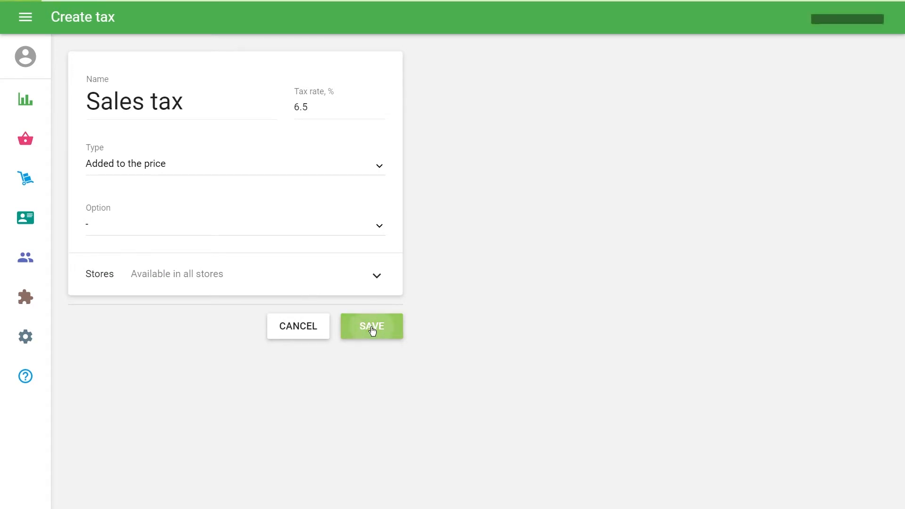
pyautogui.click(371, 326)
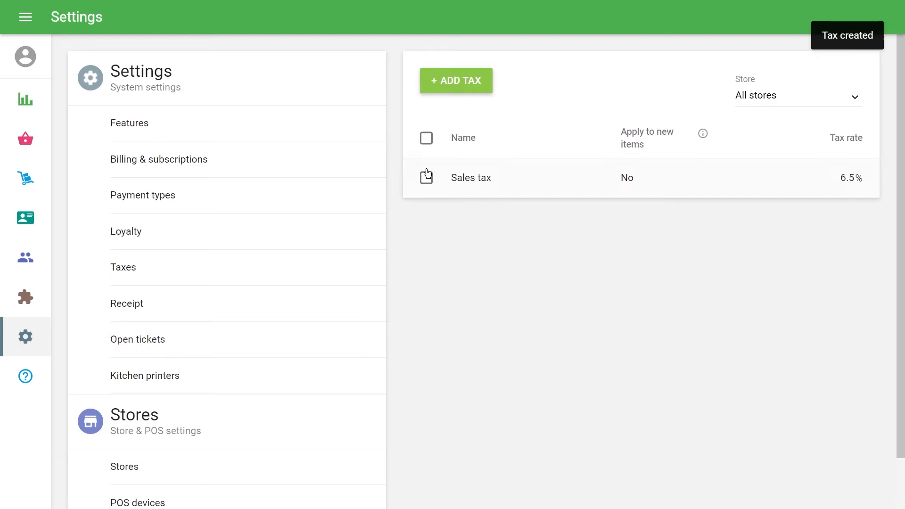
# Step: Create an 18% VAT applied to all new and existing items and confirm
pyautogui.click(455, 80)
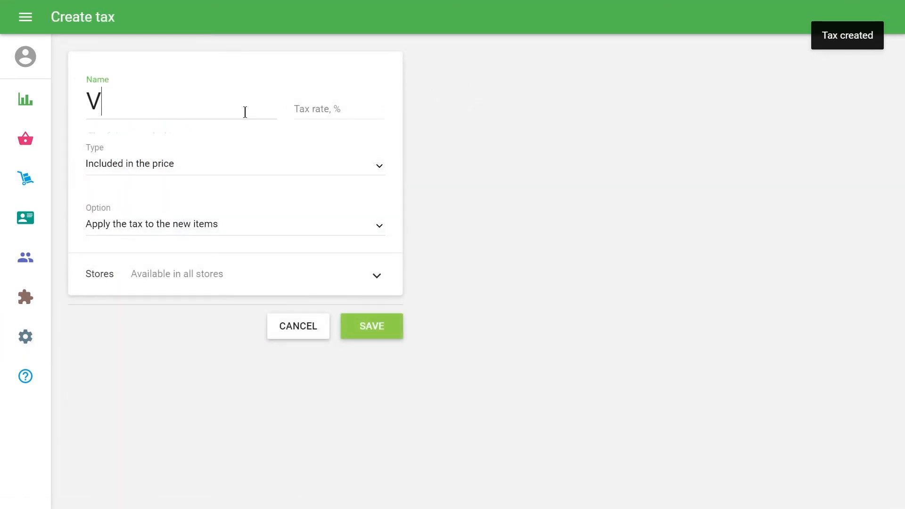
pyautogui.click(234, 163)
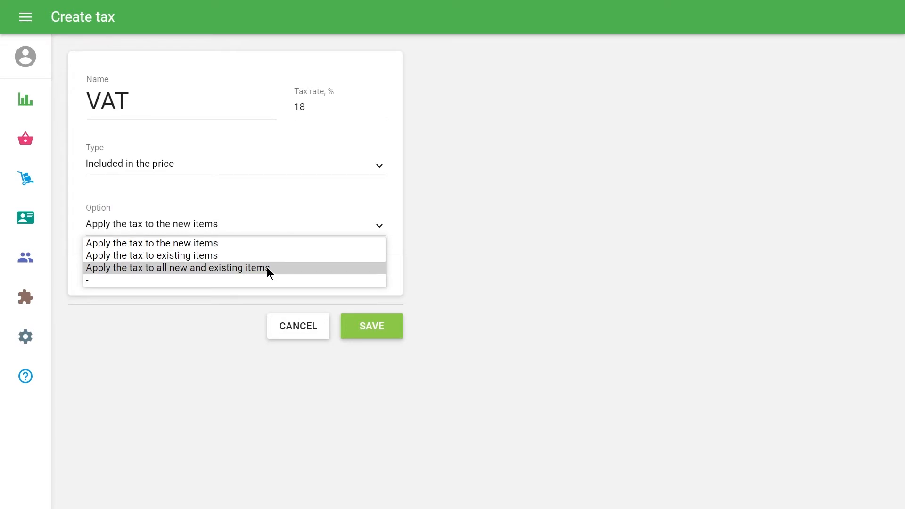
pyautogui.click(370, 326)
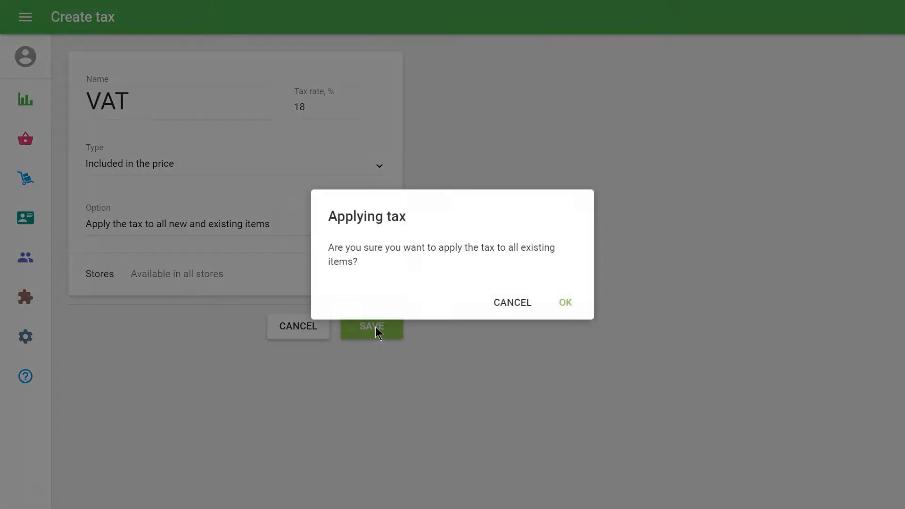
pyautogui.click(563, 303)
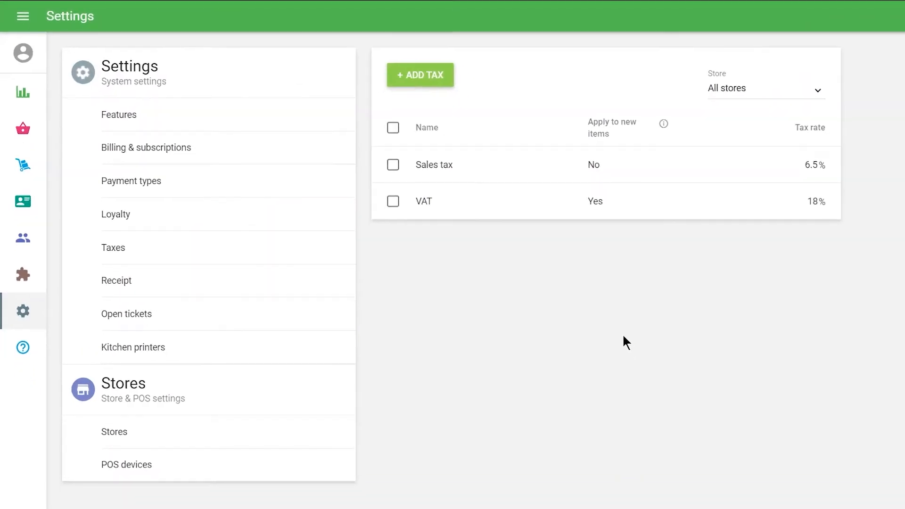
# Step: Go to Items > Item list and scroll to the Apple Juice item
pyautogui.click(23, 128)
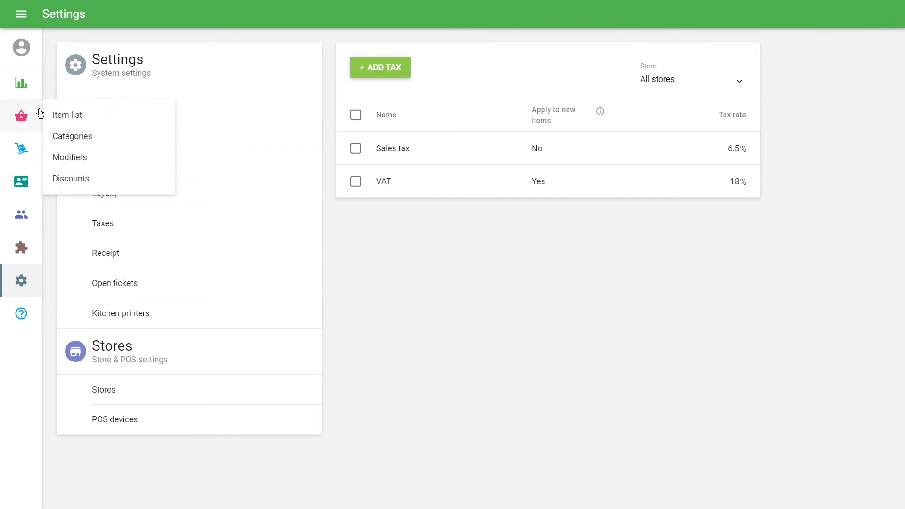
pyautogui.click(67, 115)
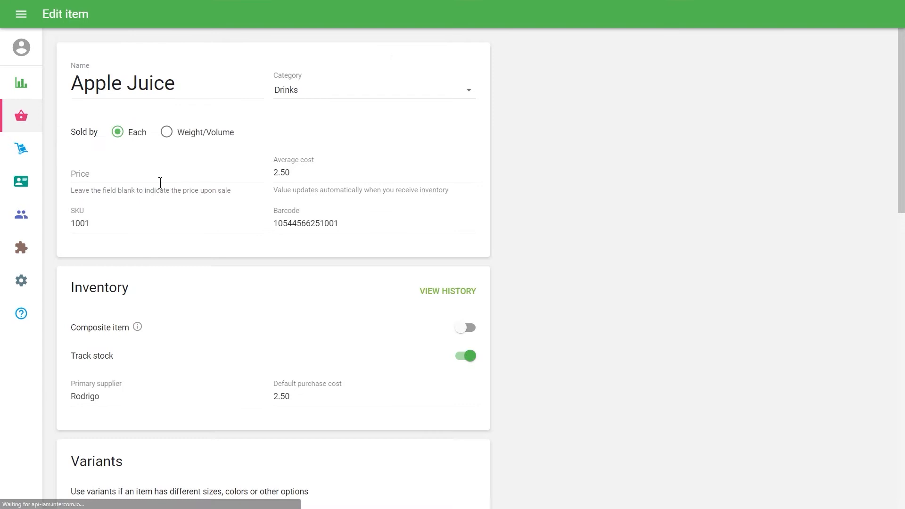
pyautogui.scroll(-3)
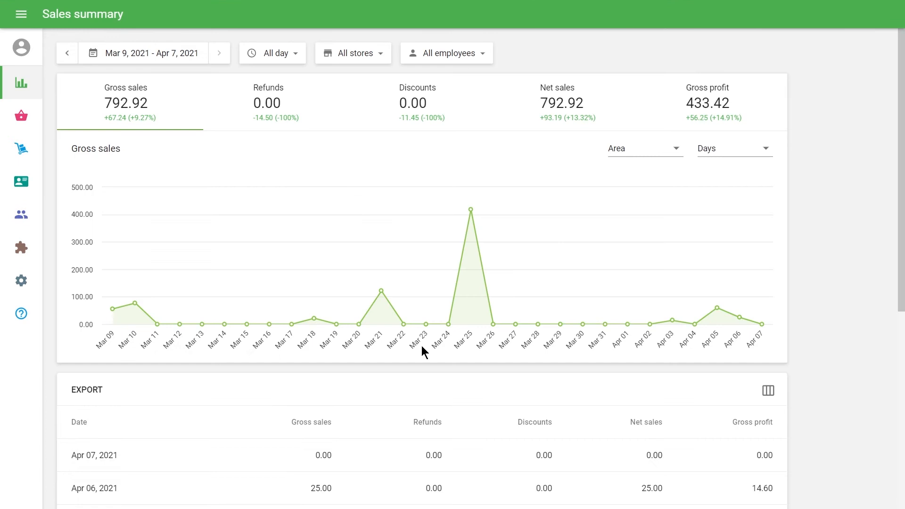
pyautogui.moveTo(20, 281)
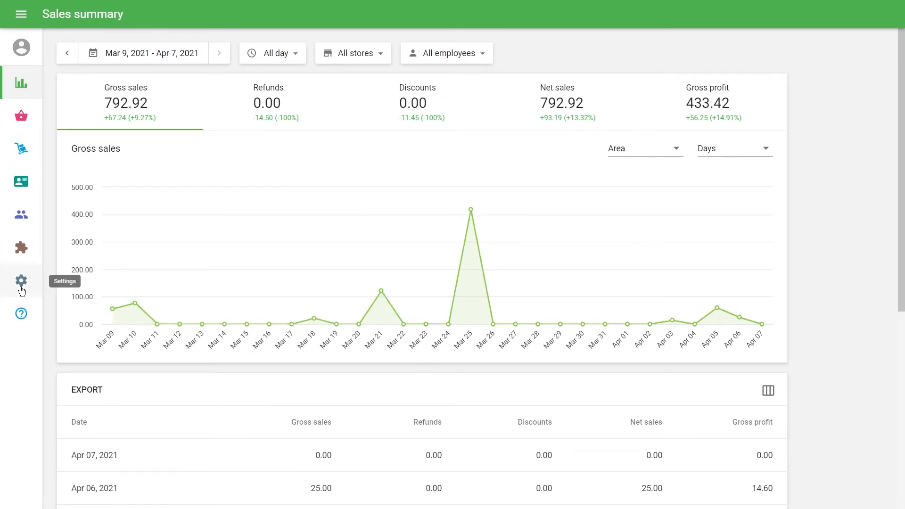
# Step: In Settings > Features, switch on Dining options and save the feature settings
pyautogui.click(20, 282)
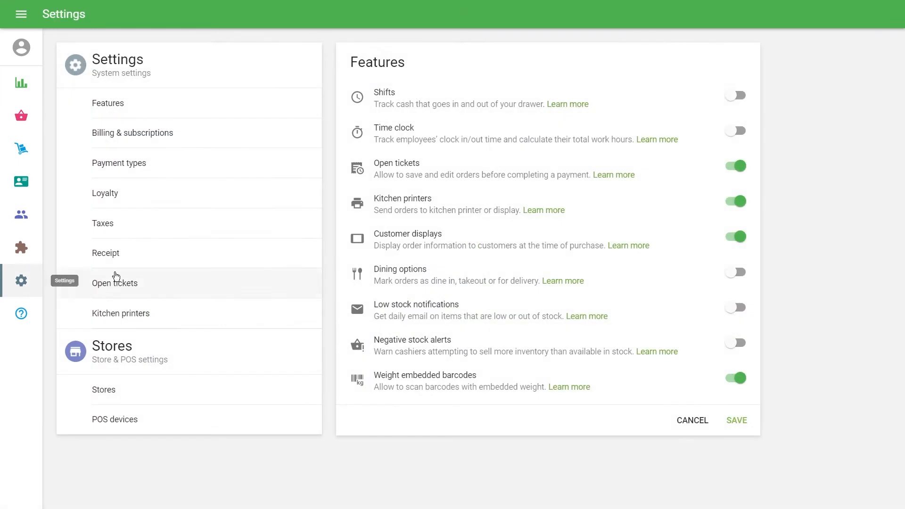
pyautogui.click(734, 272)
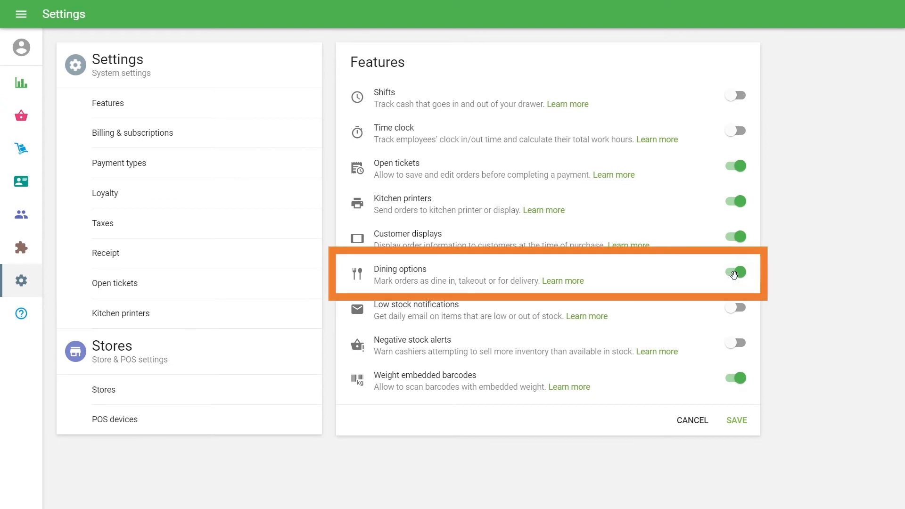
pyautogui.click(735, 272)
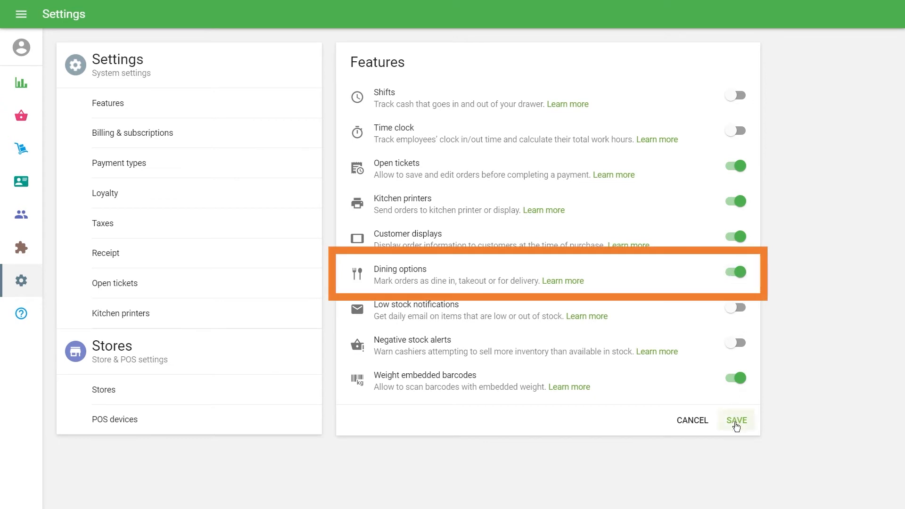
pyautogui.click(736, 420)
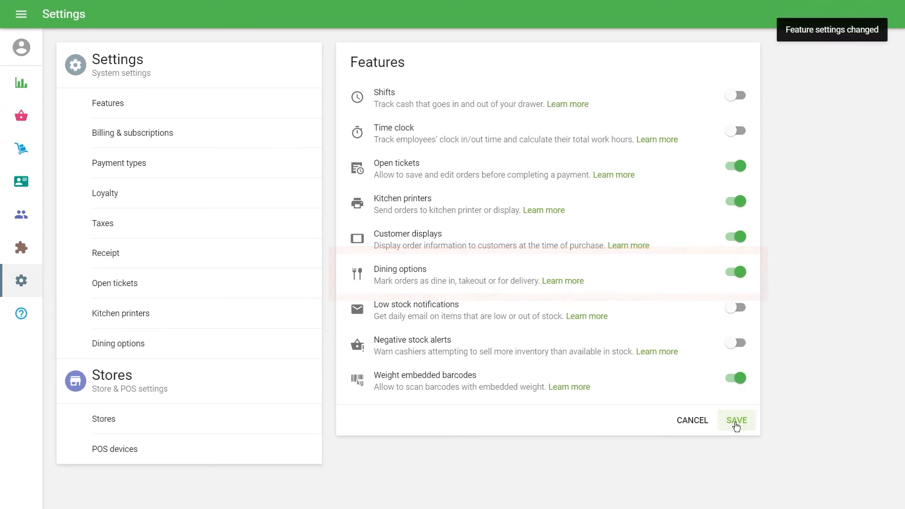
pyautogui.moveTo(277, 228)
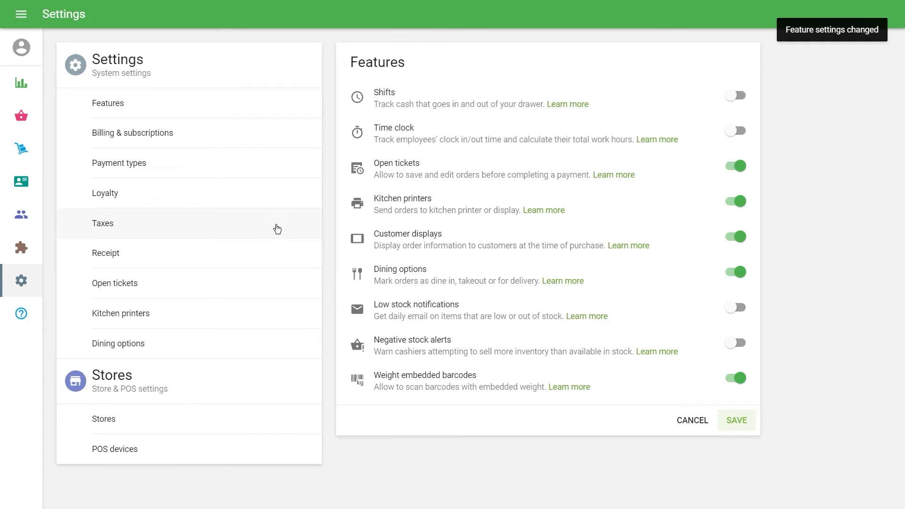
# Step: Rename Sales tax to VAT Dine in, apply to all items, and make it dining-option dependent
pyautogui.click(102, 223)
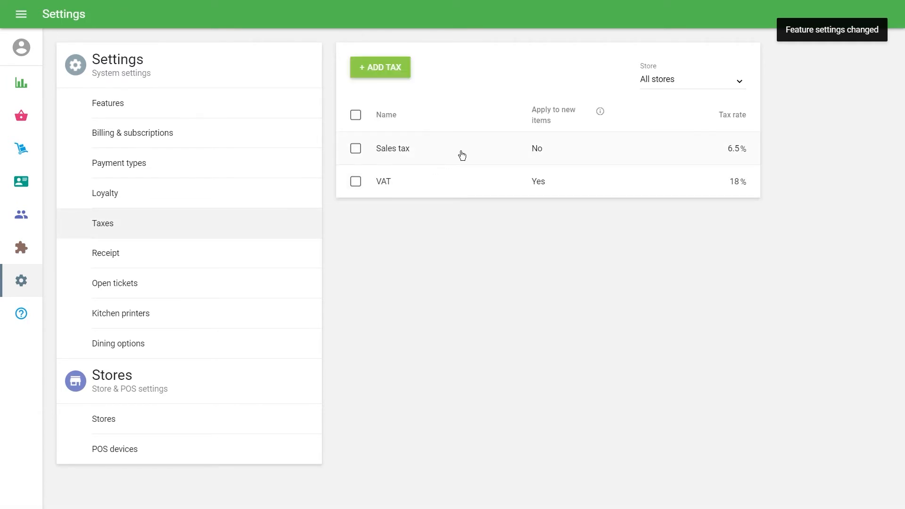
pyautogui.click(393, 149)
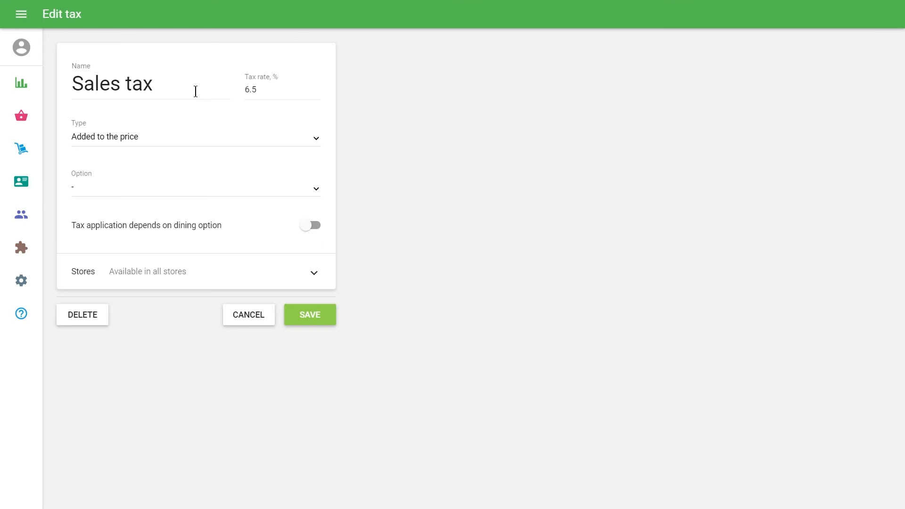
pyautogui.write('VAT Dine in')
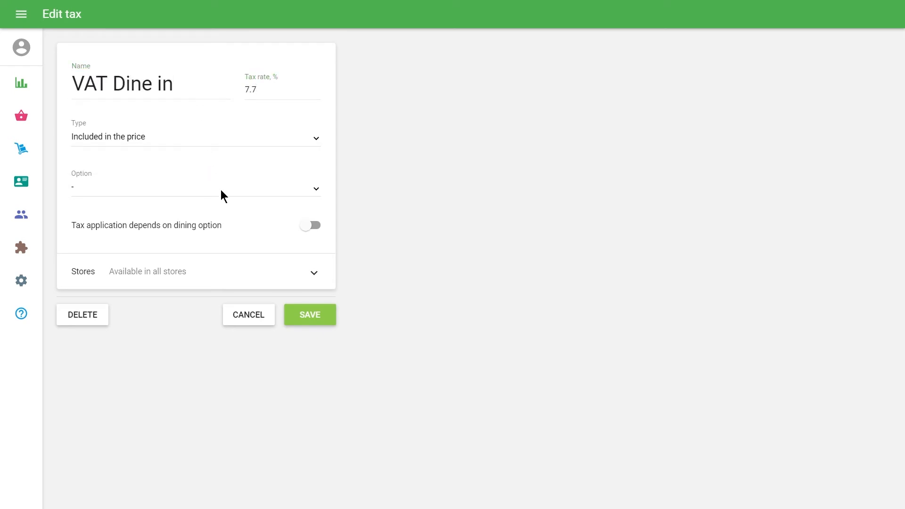
pyautogui.click(195, 186)
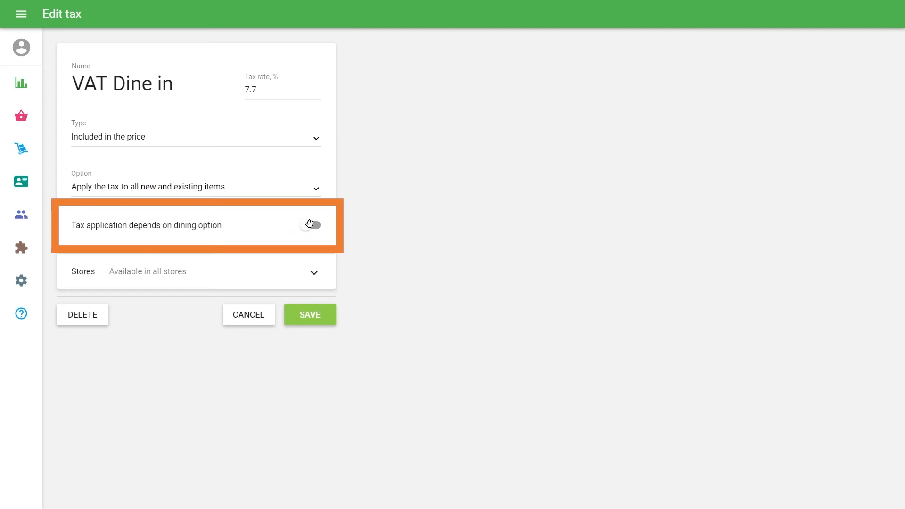
pyautogui.click(311, 224)
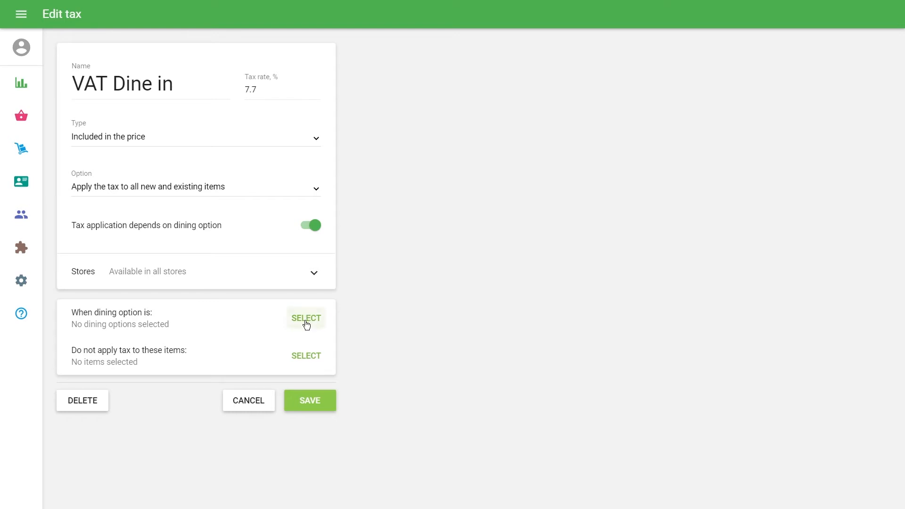
# Step: Select Takeout and Delivery as the dining options that trigger the exemption
pyautogui.click(306, 318)
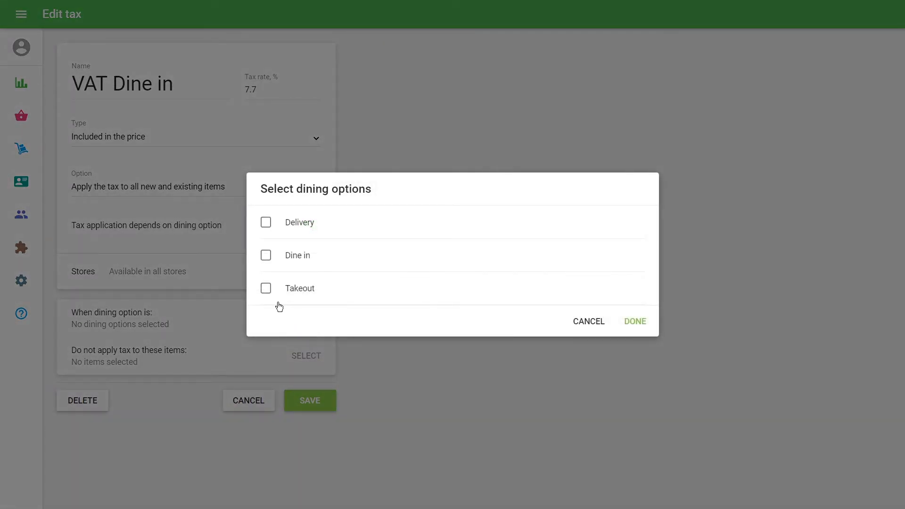
pyautogui.click(265, 288)
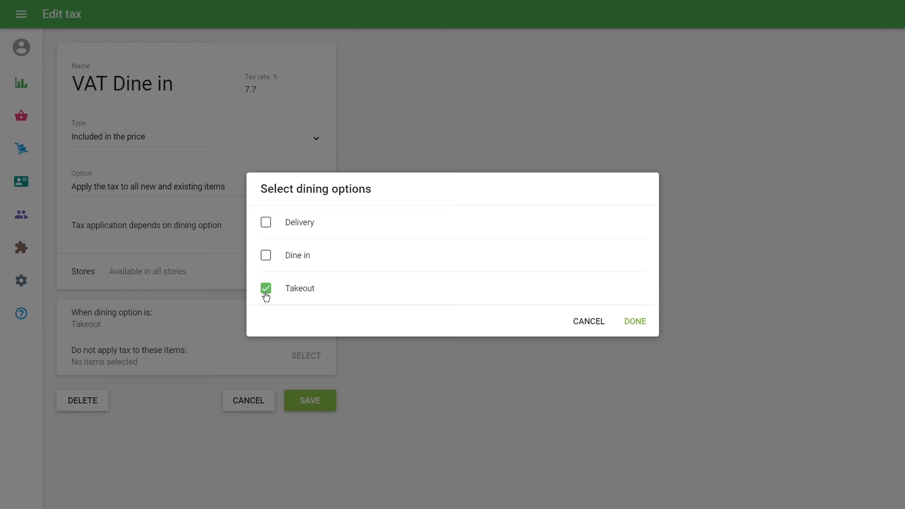
pyautogui.click(266, 222)
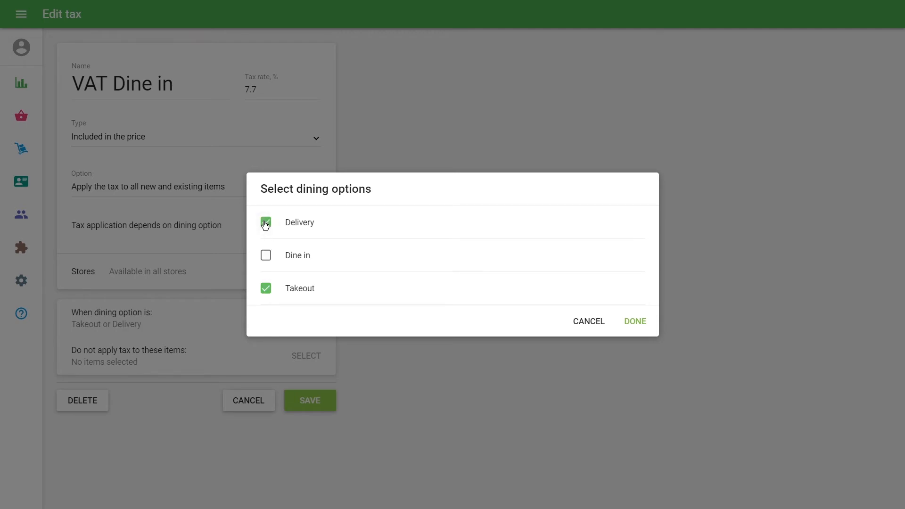
pyautogui.click(265, 222)
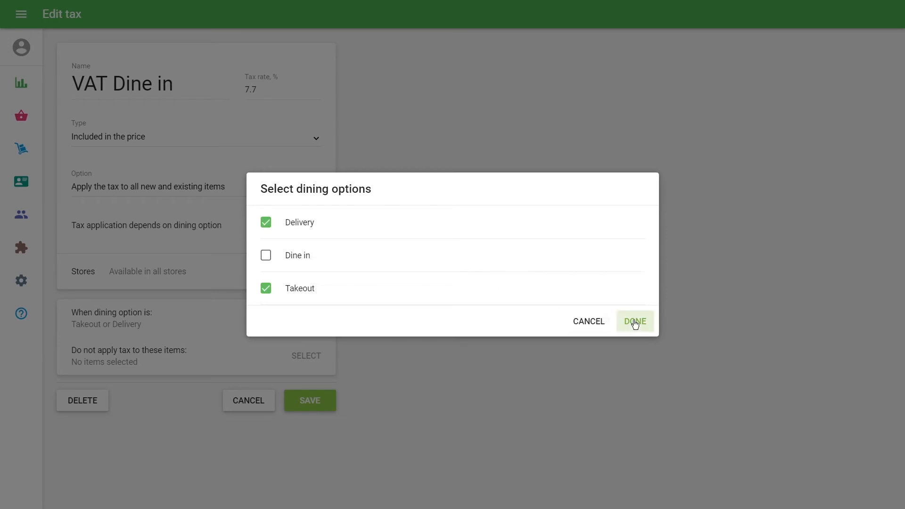
pyautogui.click(633, 321)
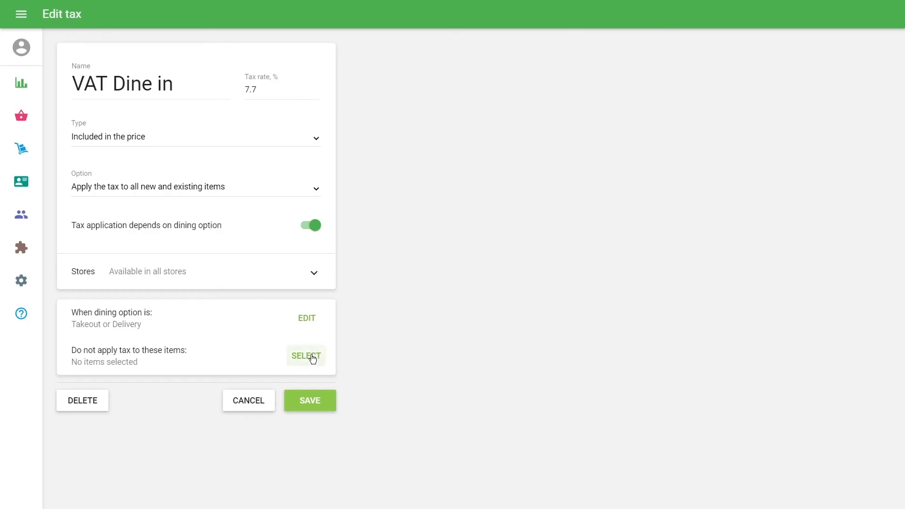
# Step: Exempt the whole Pizza category and the Chicken burger from VAT Dine in
pyautogui.click(306, 355)
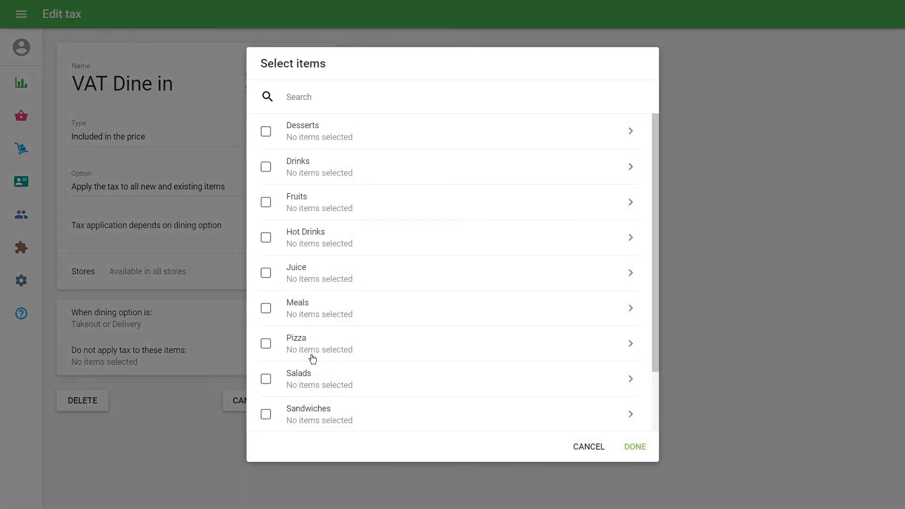
pyautogui.click(265, 343)
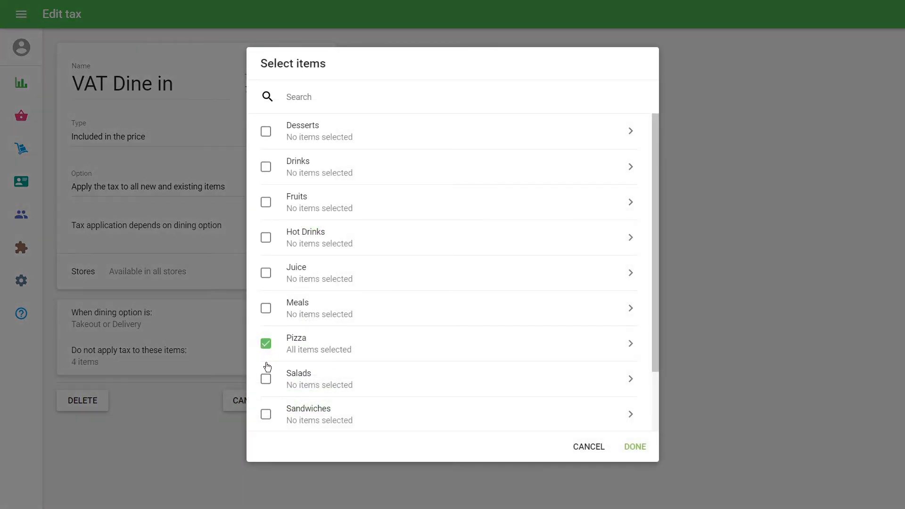
pyautogui.click(265, 379)
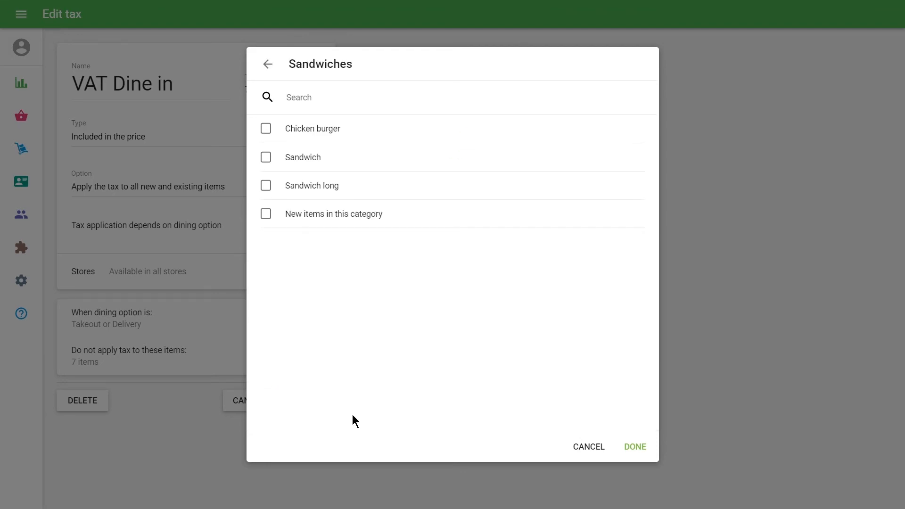
pyautogui.click(265, 128)
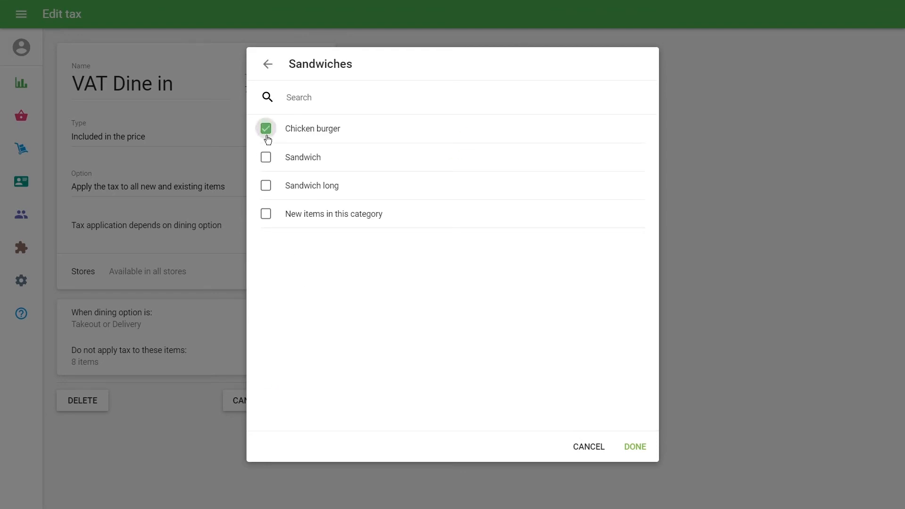
pyautogui.moveTo(281, 152)
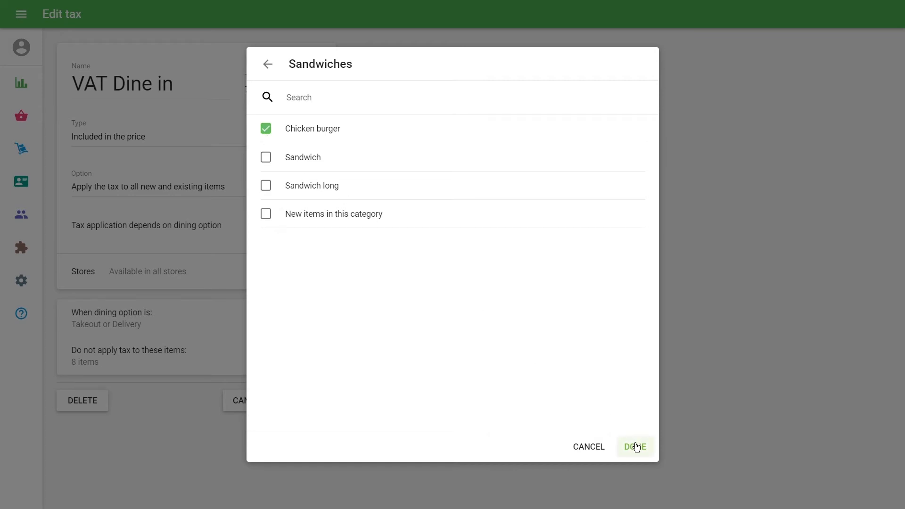
pyautogui.click(634, 446)
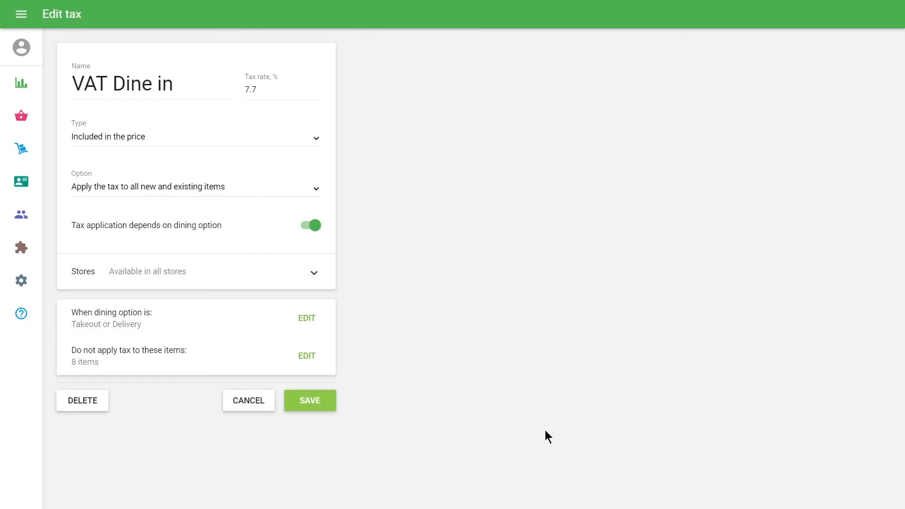
# Step: Save VAT Dine in and confirm applying it to existing items
pyautogui.click(309, 400)
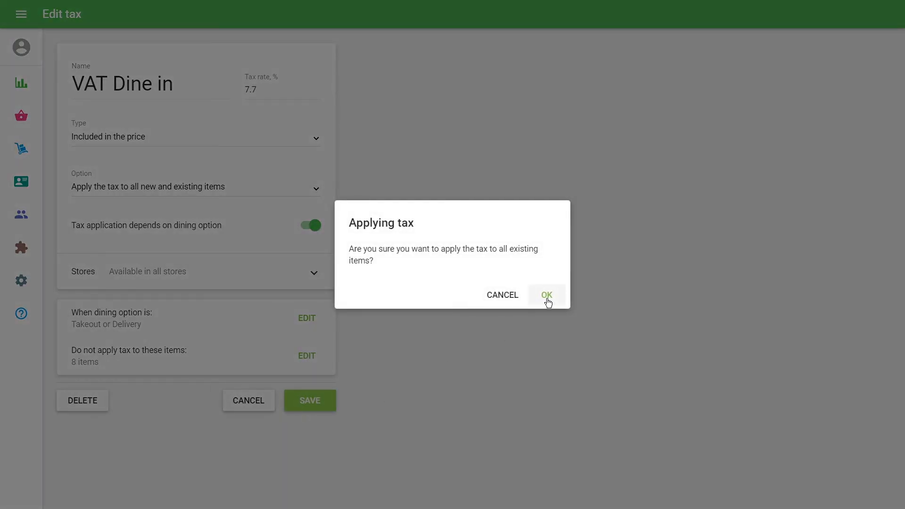
pyautogui.click(545, 294)
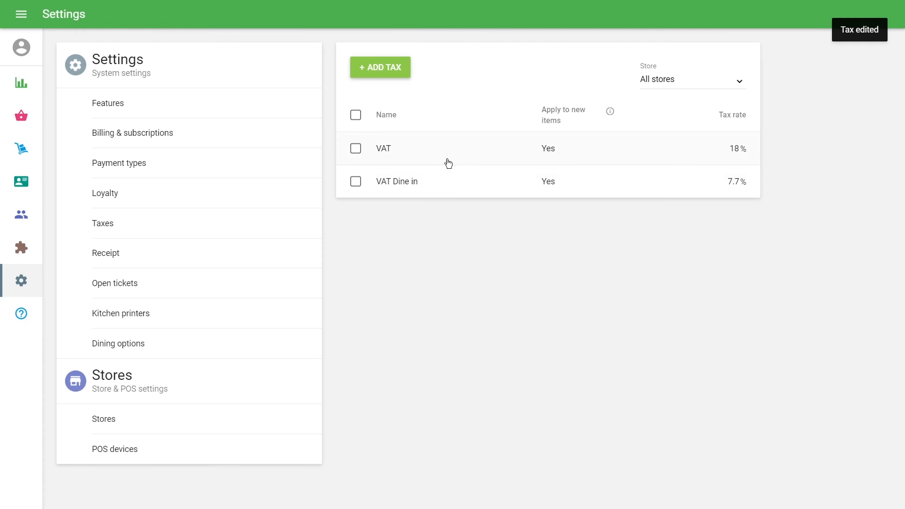
# Step: Make the tax VAT Take out at 2.5%, dining-option dependent, applied to existing items, excluding Cafeteria
pyautogui.click(382, 148)
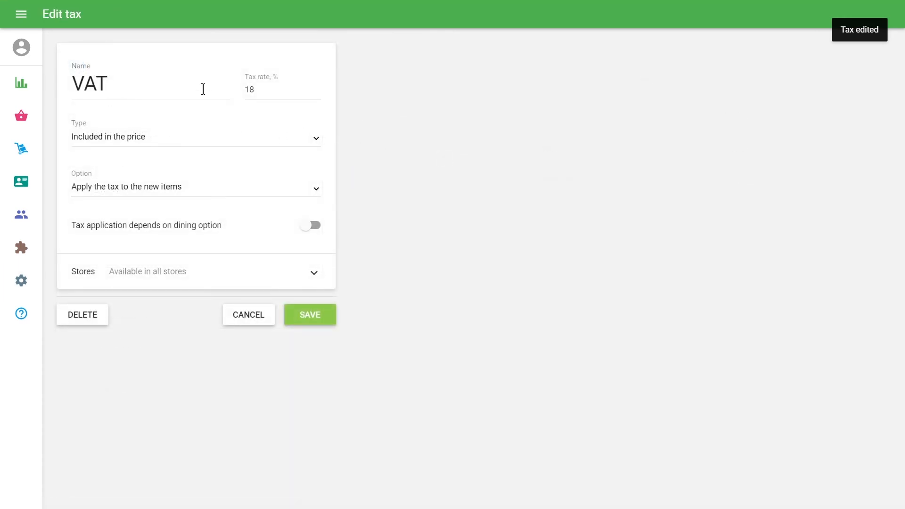
pyautogui.write('Take out')
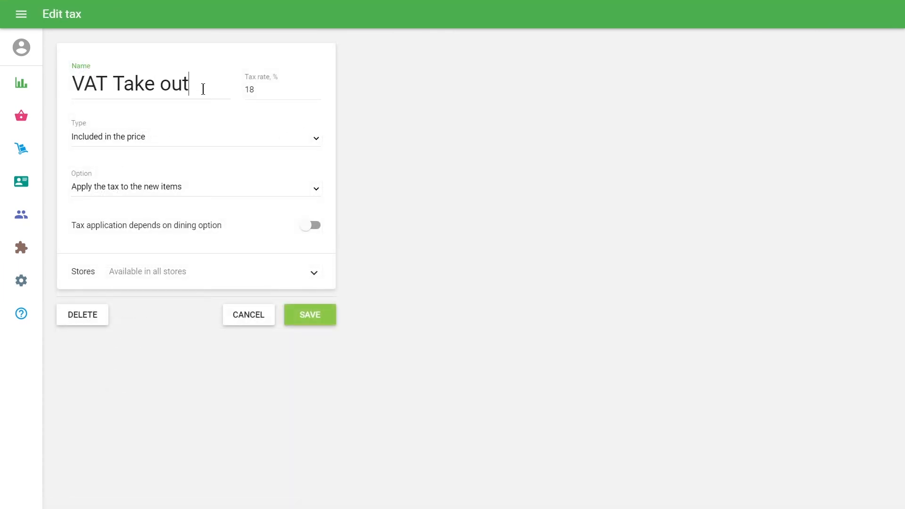
pyautogui.write('2.5')
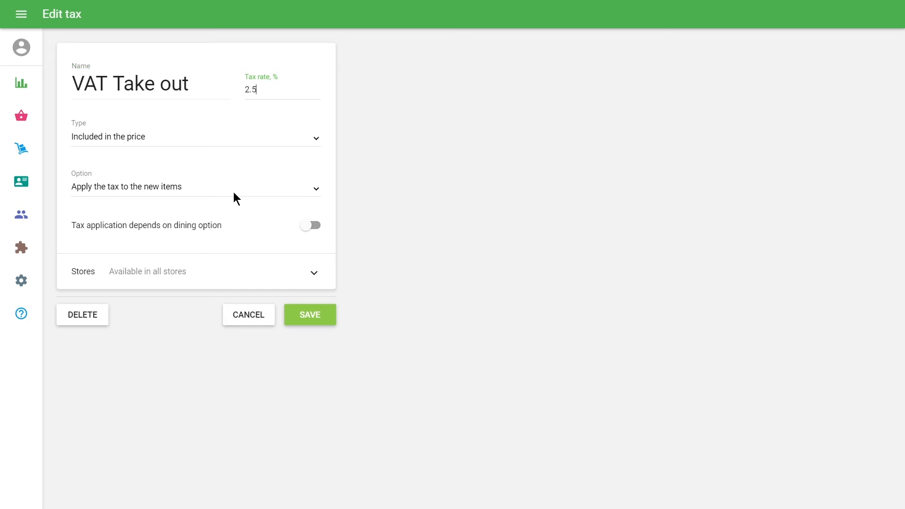
pyautogui.click(195, 187)
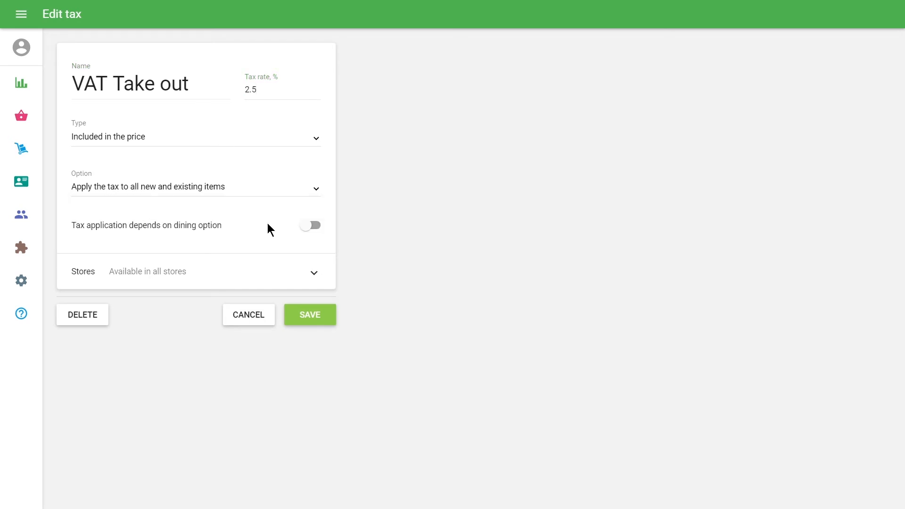
pyautogui.click(310, 226)
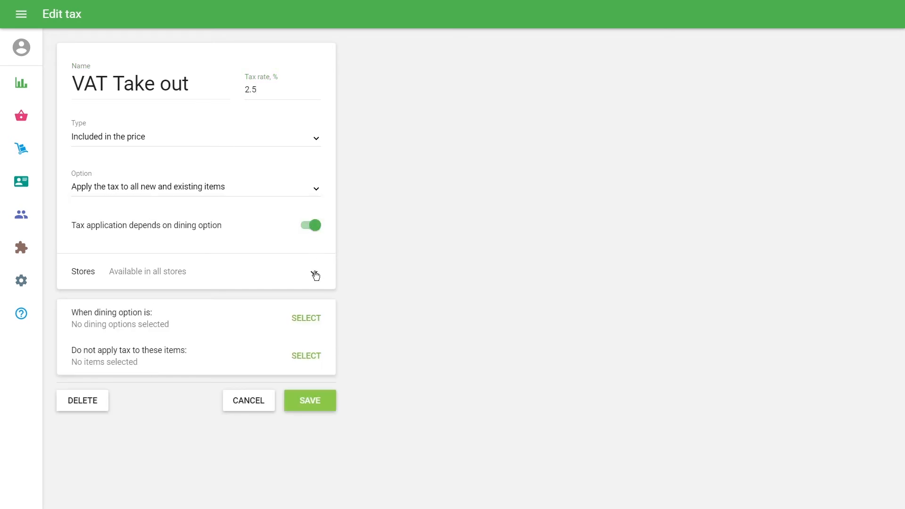
pyautogui.click(315, 273)
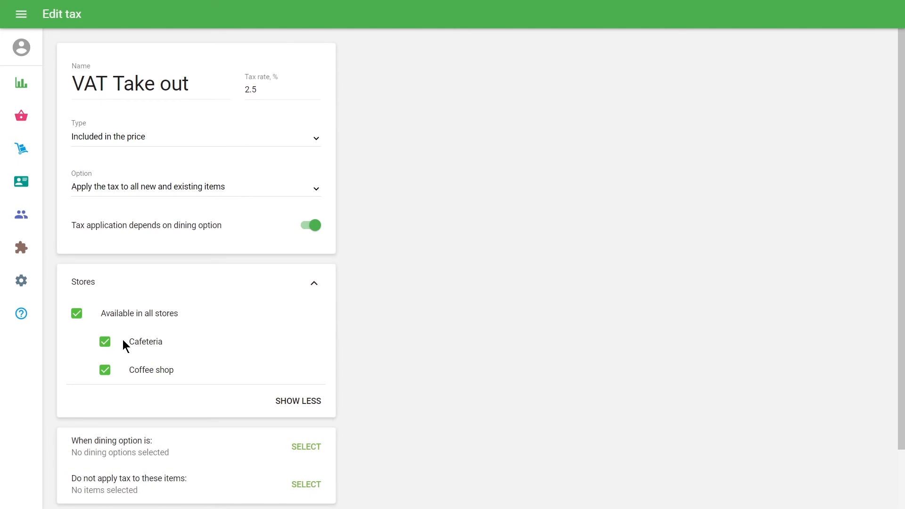
pyautogui.click(105, 341)
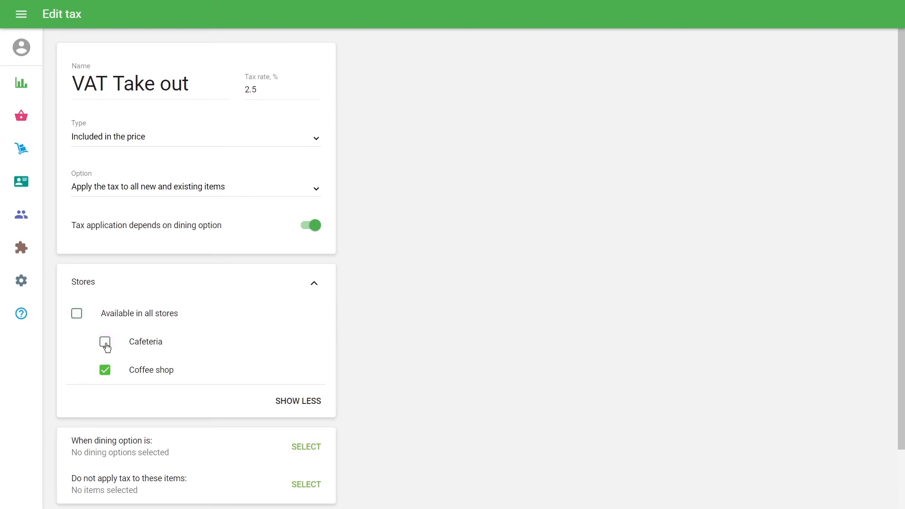
# Step: Set Dine in as the exemption dining option and pick the four exempt items
pyautogui.scroll(-3)
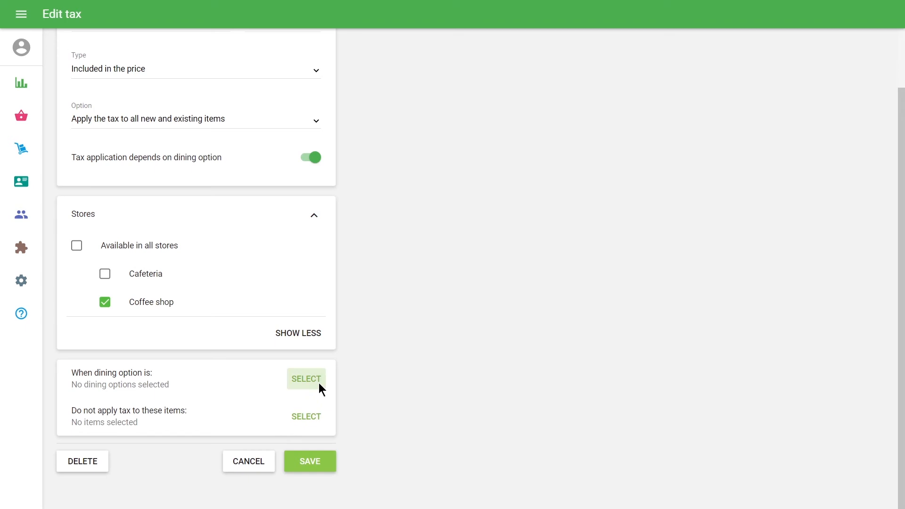
pyautogui.click(307, 379)
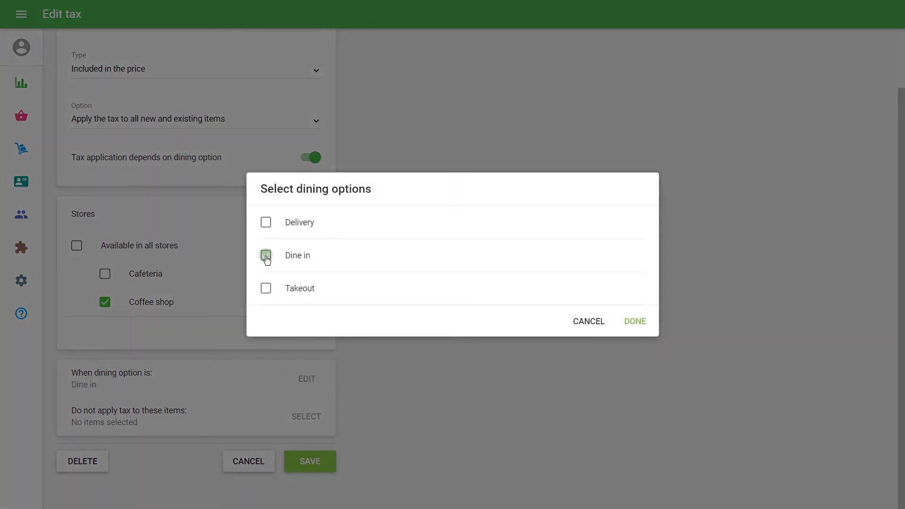
pyautogui.click(265, 255)
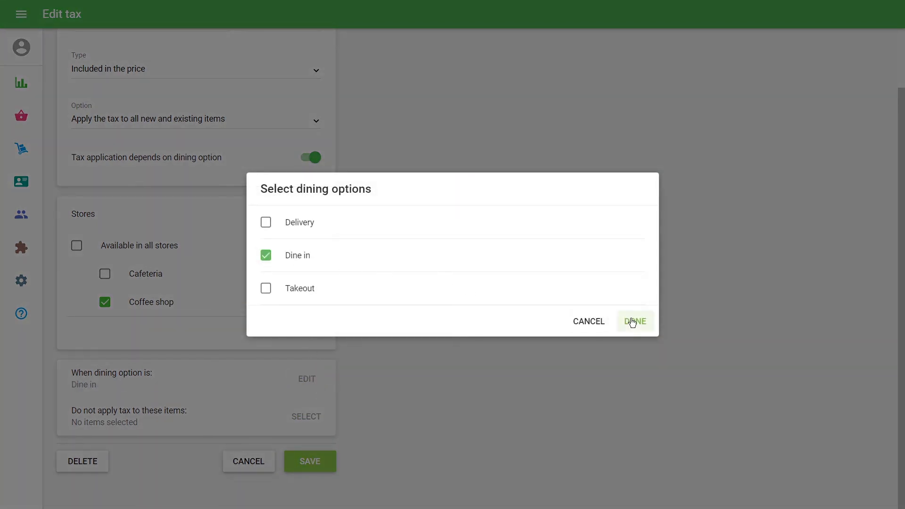
pyautogui.click(634, 321)
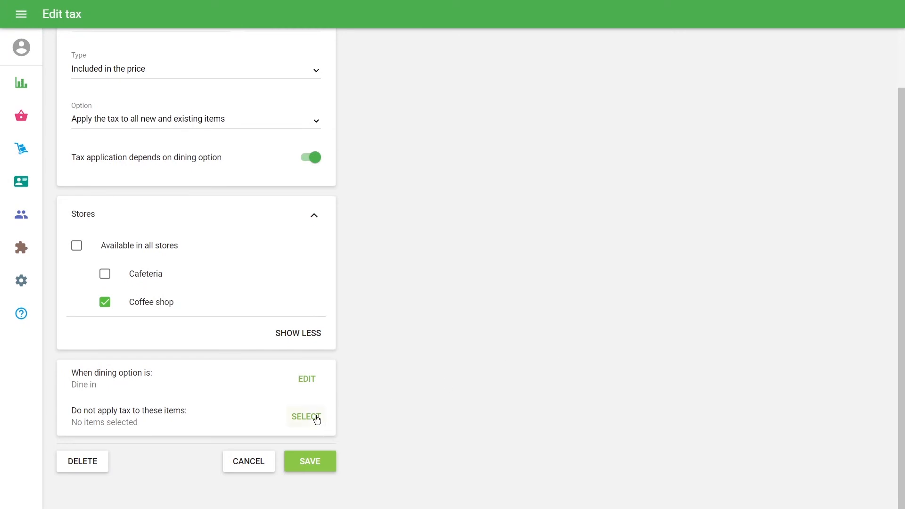
pyautogui.click(305, 416)
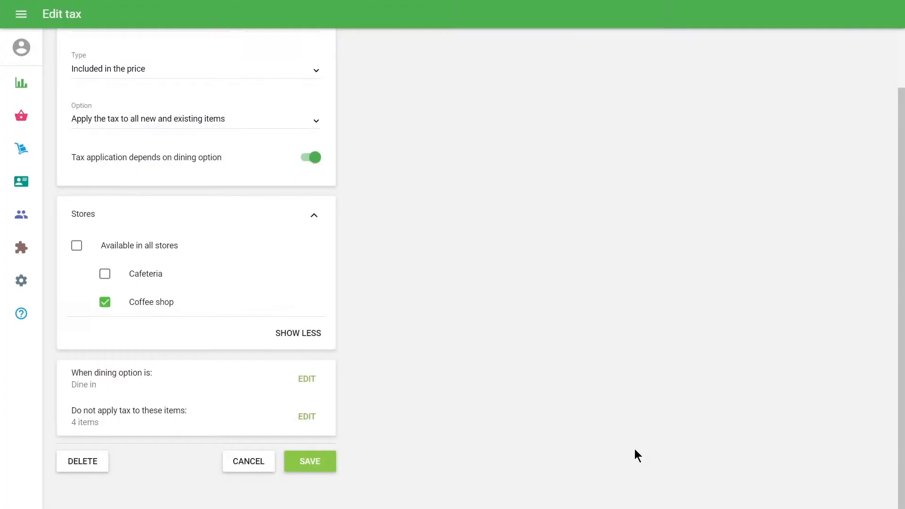
# Step: Save VAT Take out and confirm applying it to existing items
pyautogui.click(309, 461)
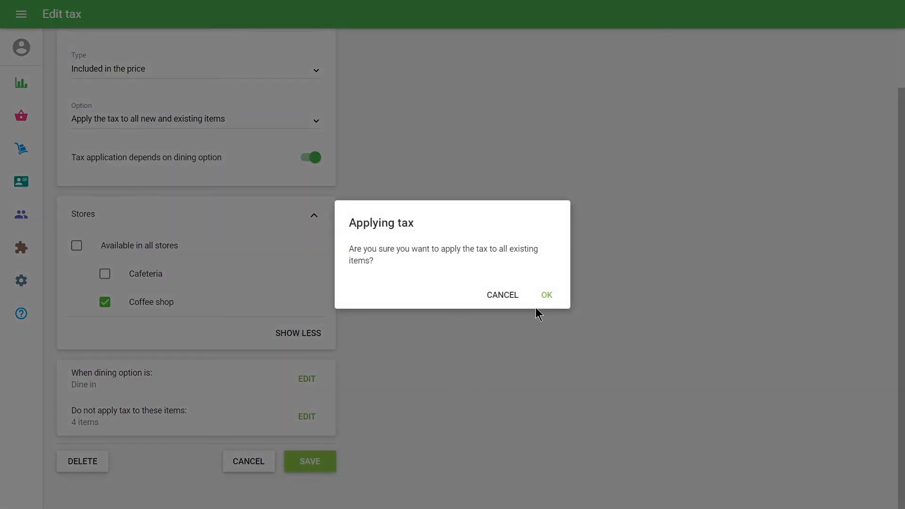
pyautogui.click(545, 295)
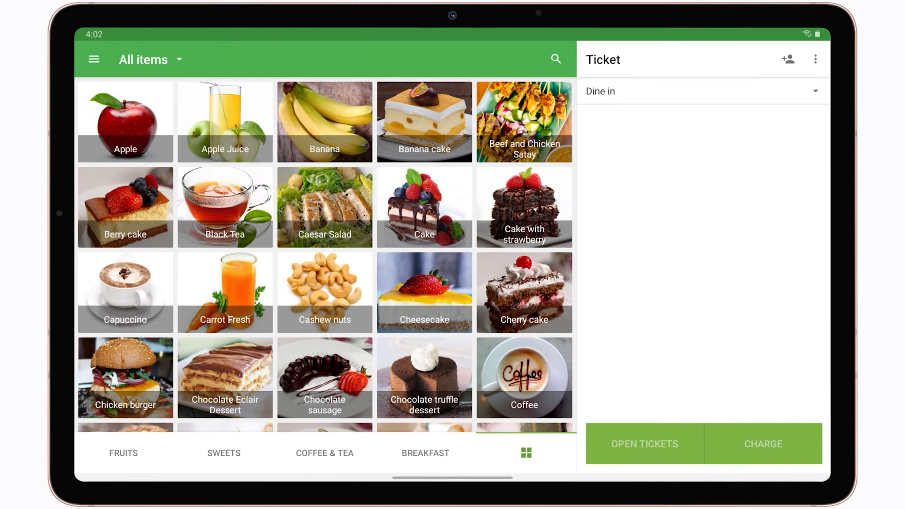
# Step: Add Caesar Salad and Beef and Chicken Satay to a dine-in ticket totalling 26.03
pyautogui.click(324, 207)
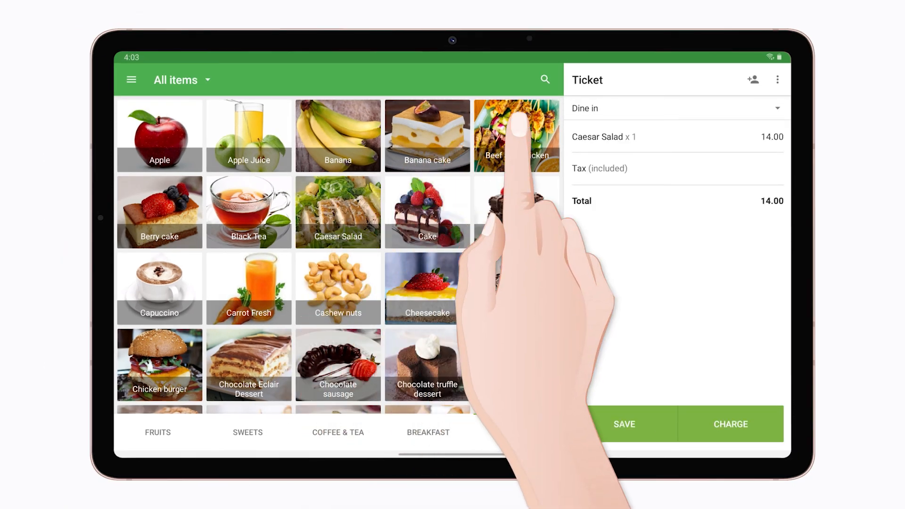
pyautogui.click(515, 135)
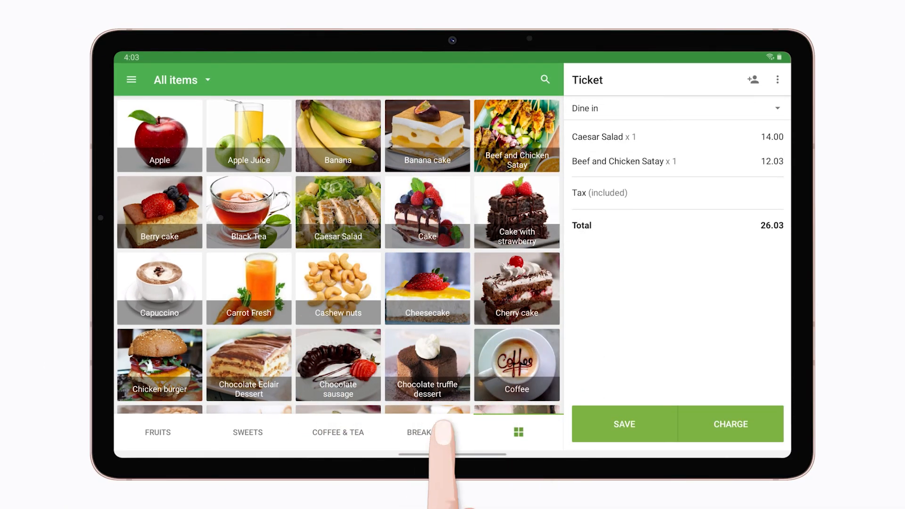
pyautogui.click(603, 136)
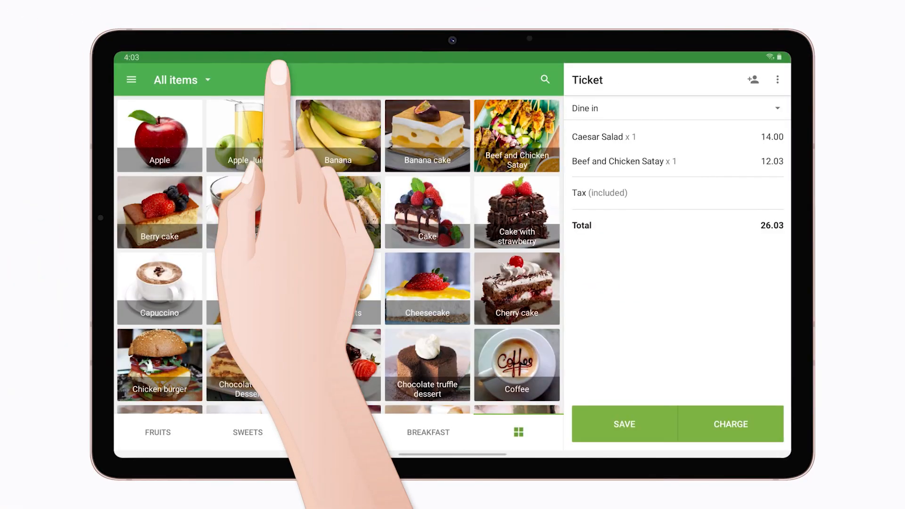
pyautogui.click(675, 109)
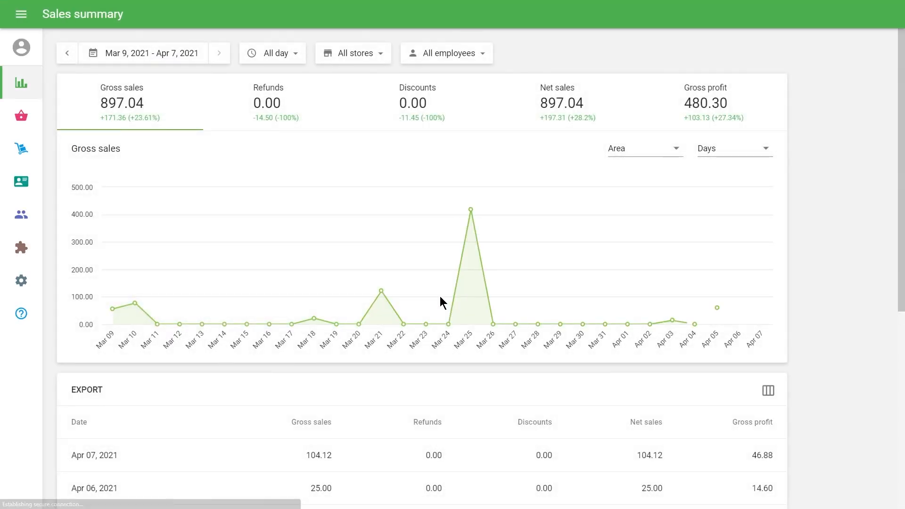
pyautogui.moveTo(22, 82)
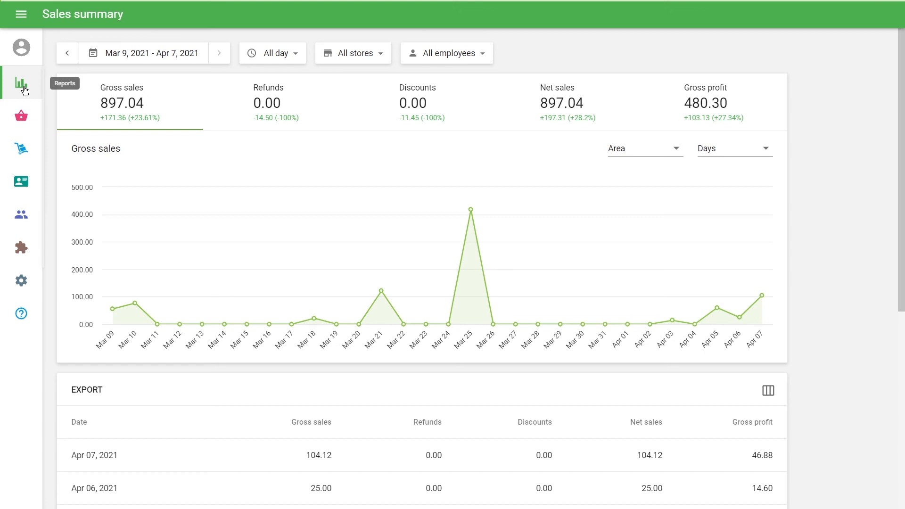
# Step: Open Reports > Taxes showing VAT Dine in 7.7% and VAT Take out 2.5%
pyautogui.click(21, 83)
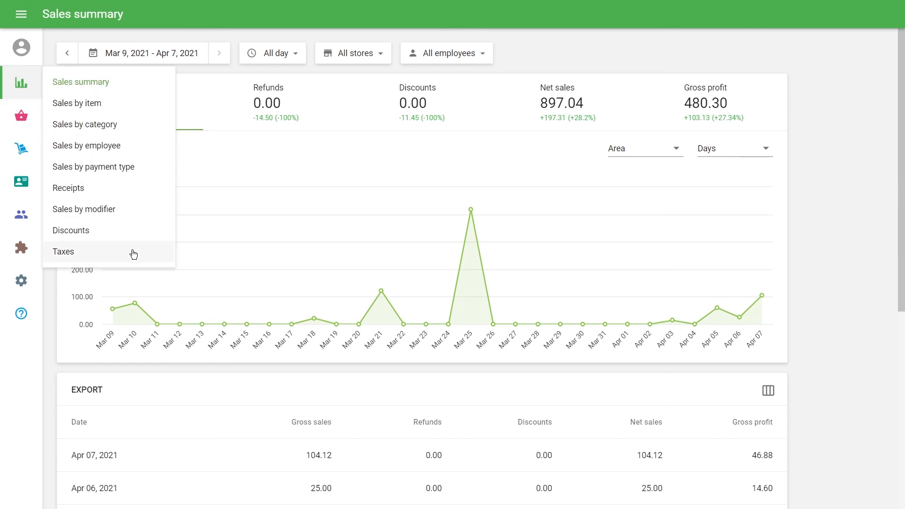
pyautogui.click(62, 251)
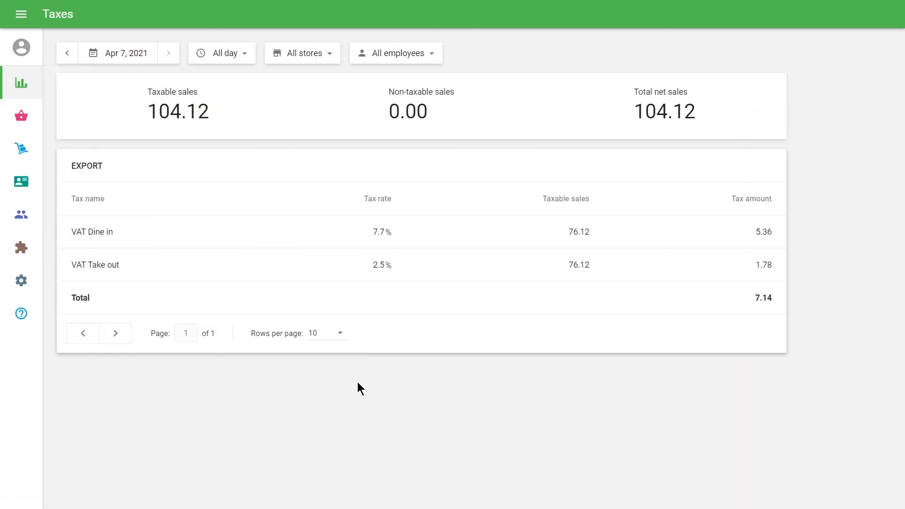